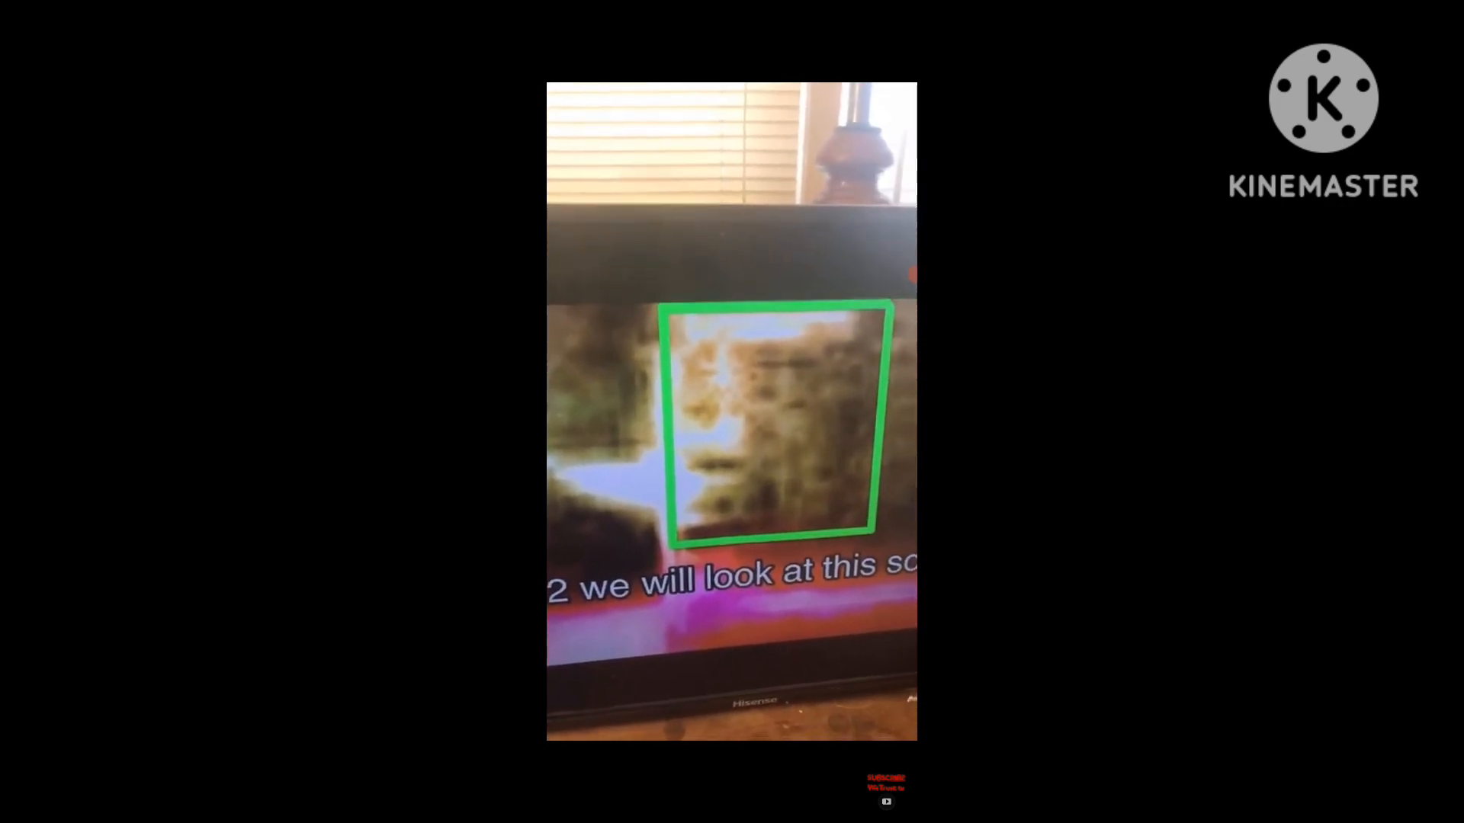
Reveal the playback controls overlay on the Kenneka Jenkins theory video, about 42 minutes in
{"action": "left_click", "coordinate": [731, 421]}
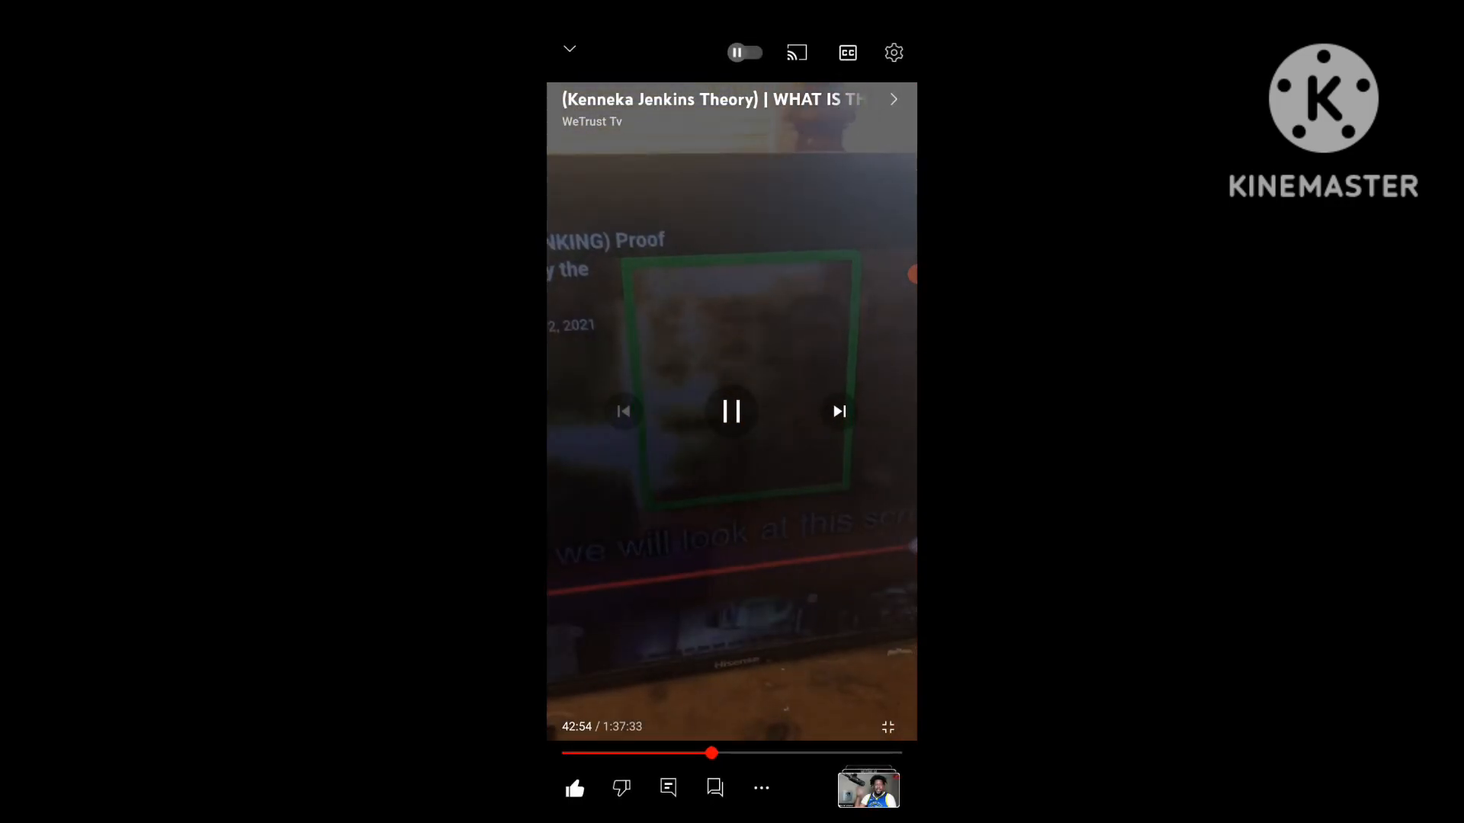